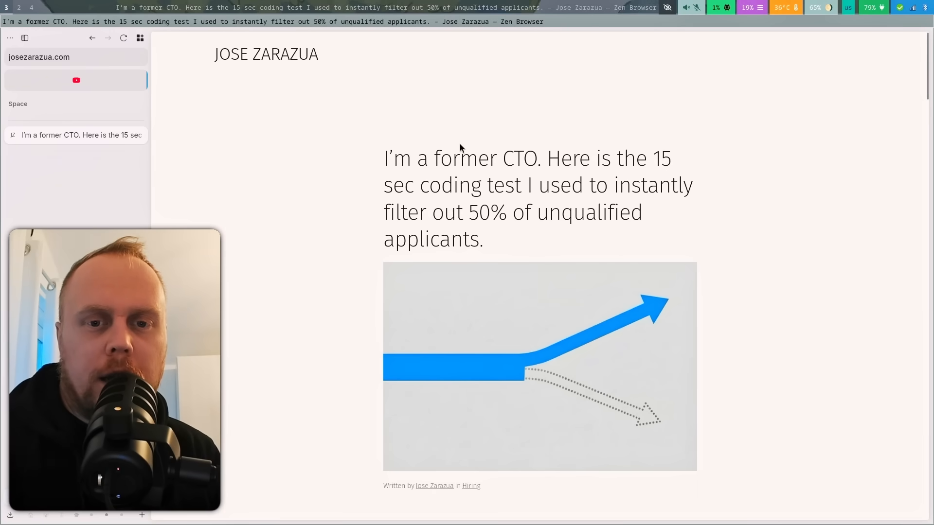
{"action": "mouse_move", "coordinate": [585, 177]}
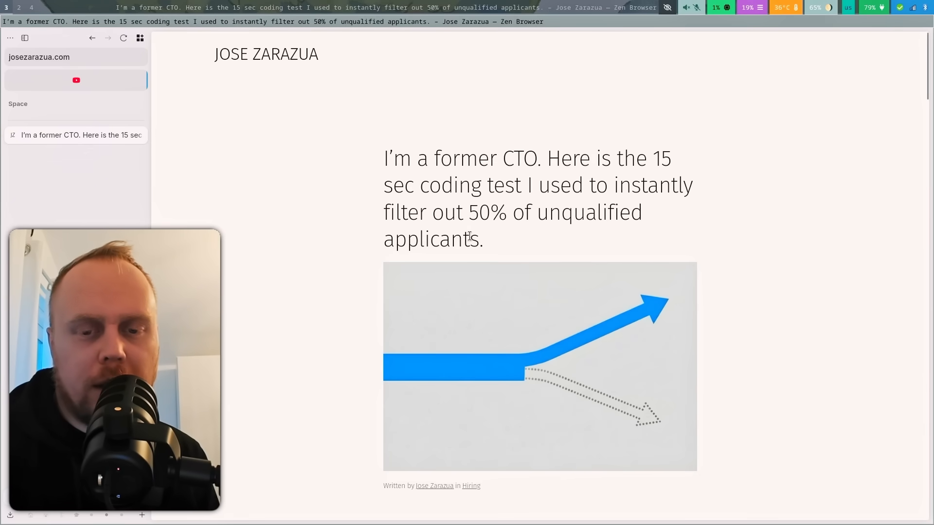
Scroll down past the header image to the Python loop question and its four answer options
{"action": "scroll", "scroll_direction": "down", "scroll_amount": 3}
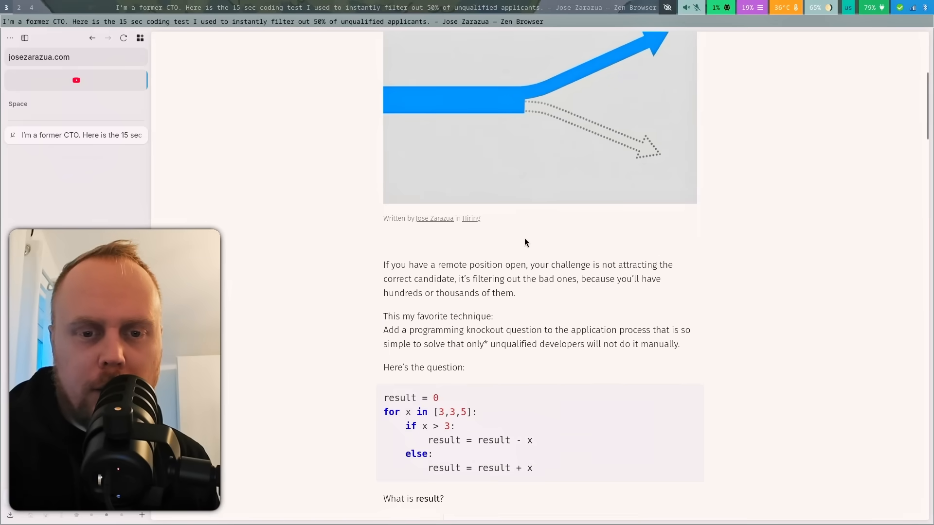
{"action": "scroll", "scroll_direction": "down", "scroll_amount": 3}
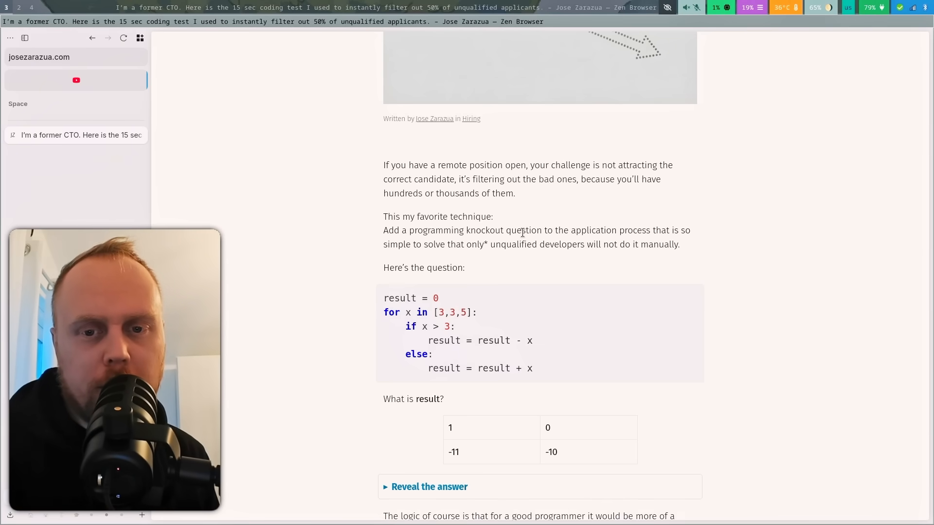
{"action": "mouse_move", "coordinate": [534, 197]}
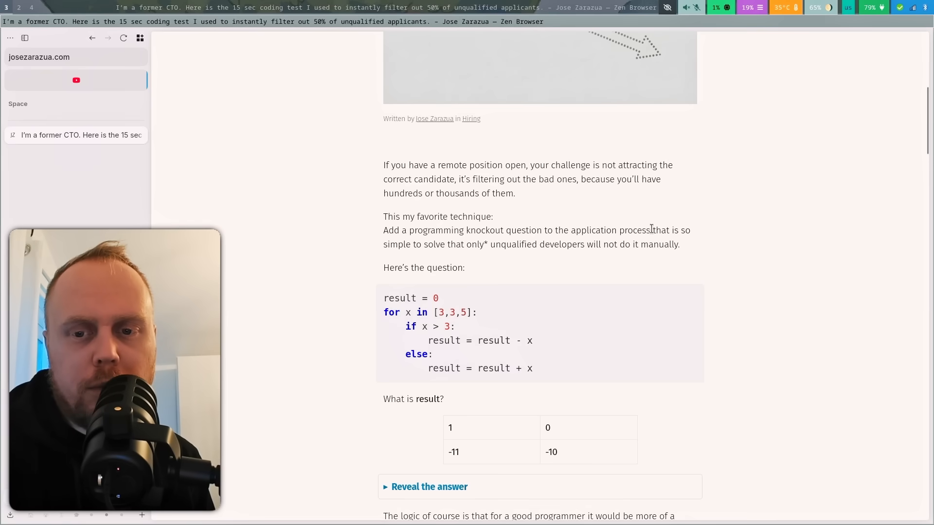
{"action": "mouse_move", "coordinate": [443, 258]}
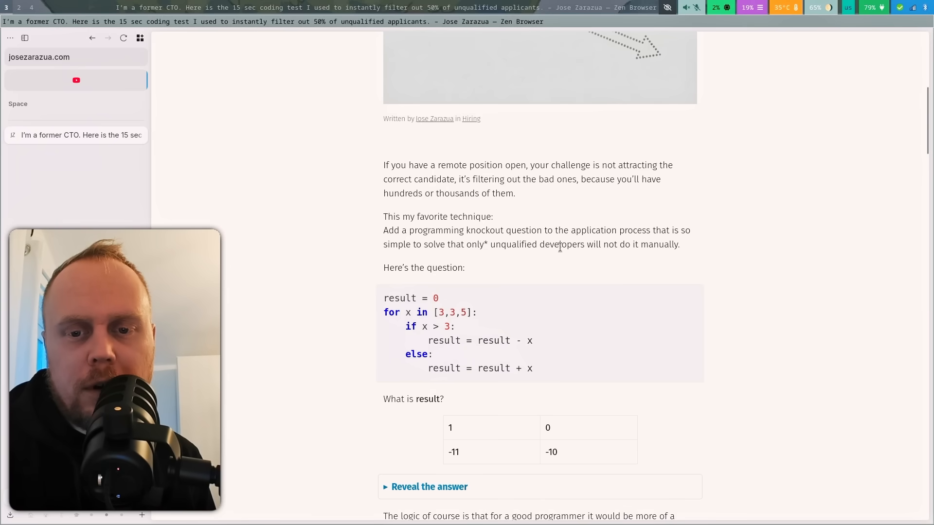
{"action": "mouse_move", "coordinate": [515, 262]}
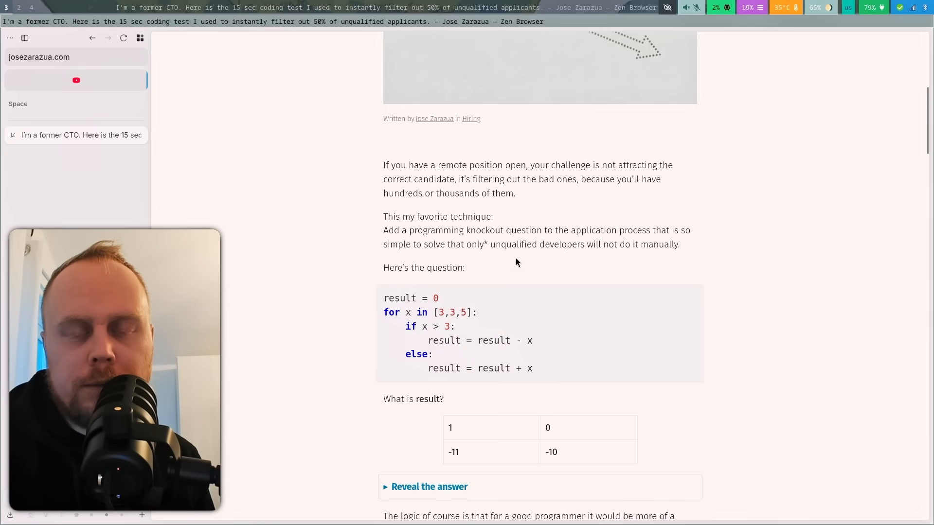
{"action": "scroll", "scroll_direction": "down", "scroll_amount": 3}
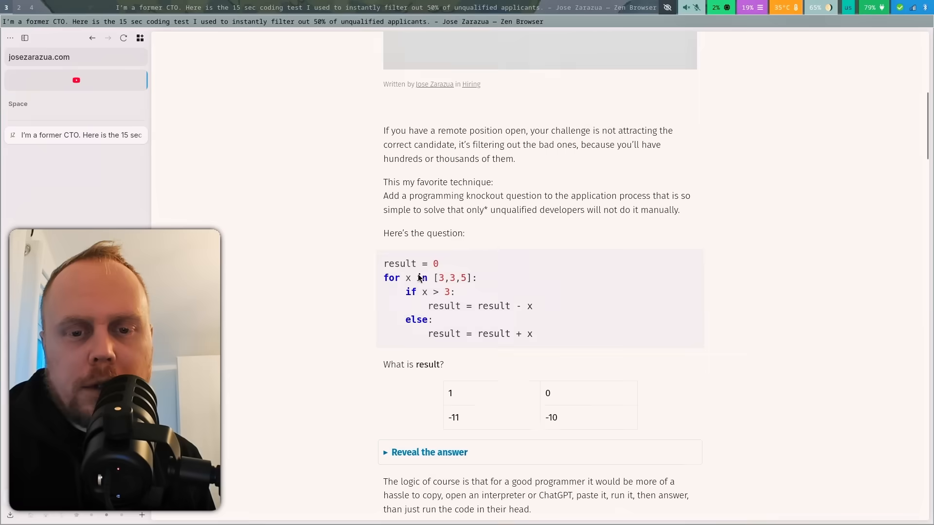
{"action": "scroll", "scroll_direction": "down", "scroll_amount": 3}
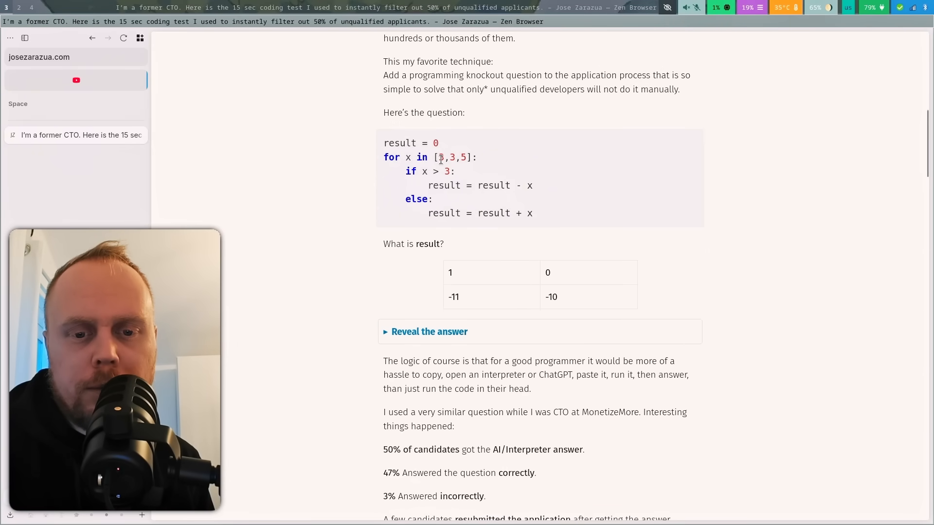
{"action": "scroll", "scroll_direction": "down", "scroll_amount": 3}
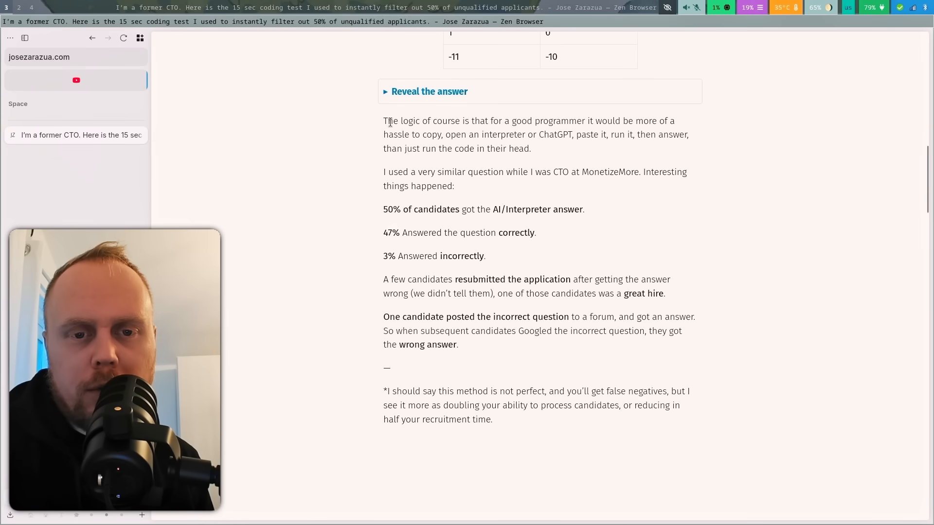
{"action": "mouse_move", "coordinate": [477, 118]}
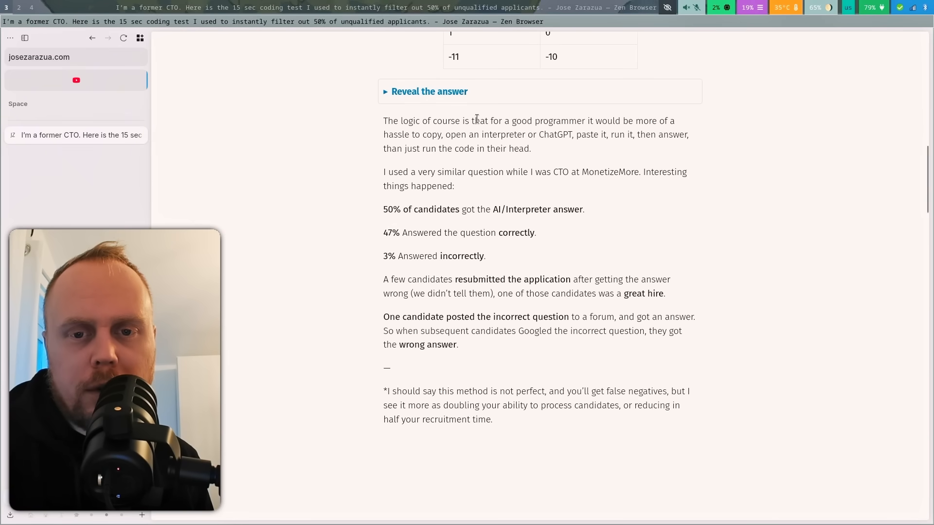
{"action": "scroll", "scroll_direction": "up", "scroll_amount": 3}
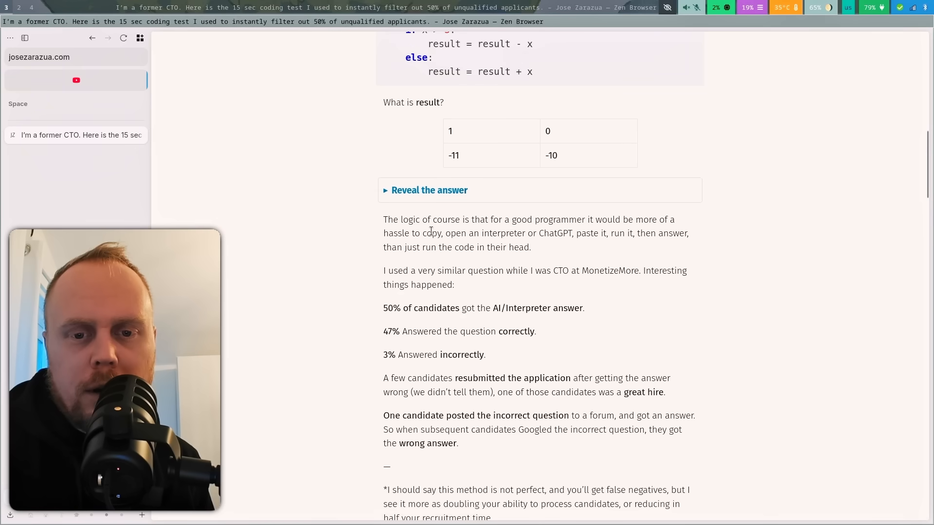
{"action": "scroll", "scroll_direction": "up", "scroll_amount": 3}
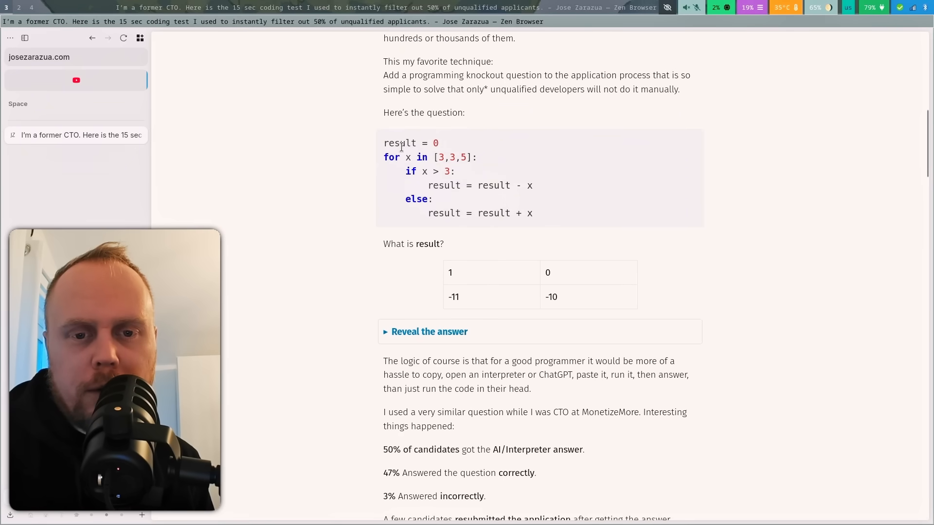
{"action": "mouse_move", "coordinate": [405, 143]}
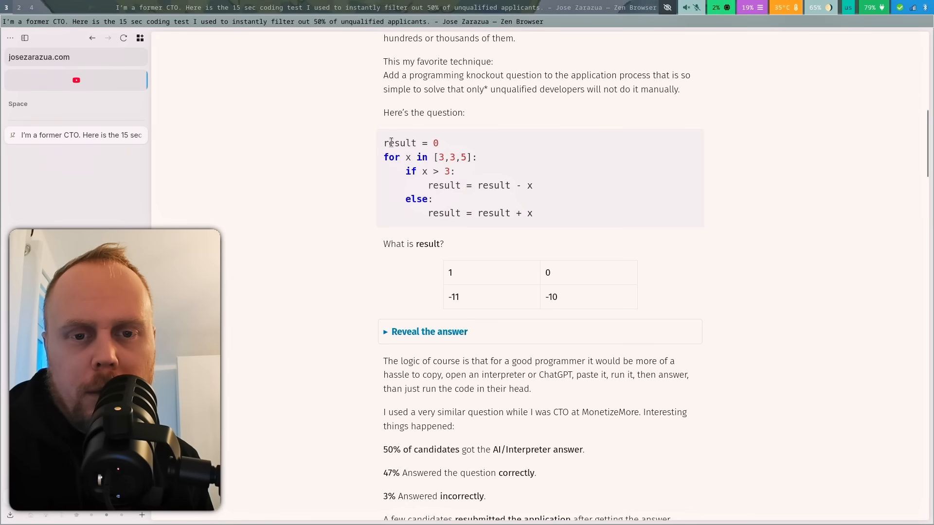
{"action": "mouse_move", "coordinate": [403, 157]}
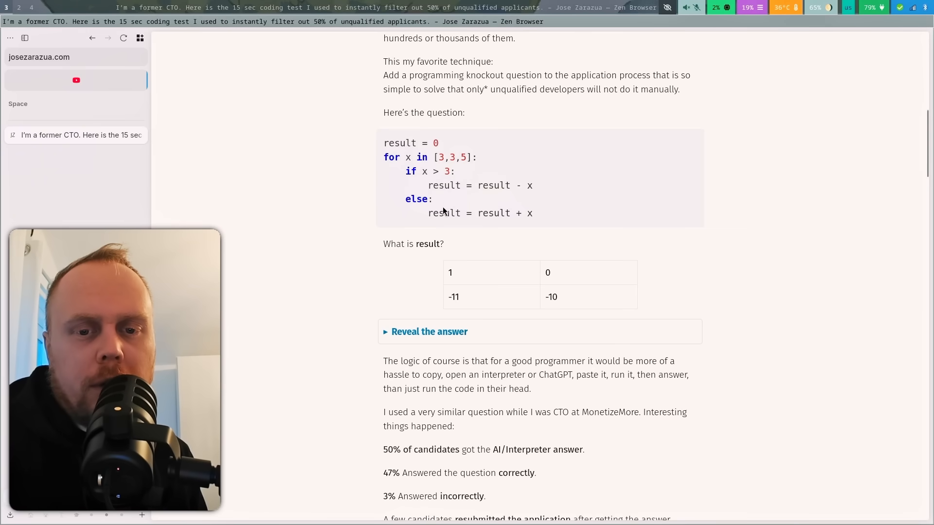
{"action": "mouse_move", "coordinate": [534, 217]}
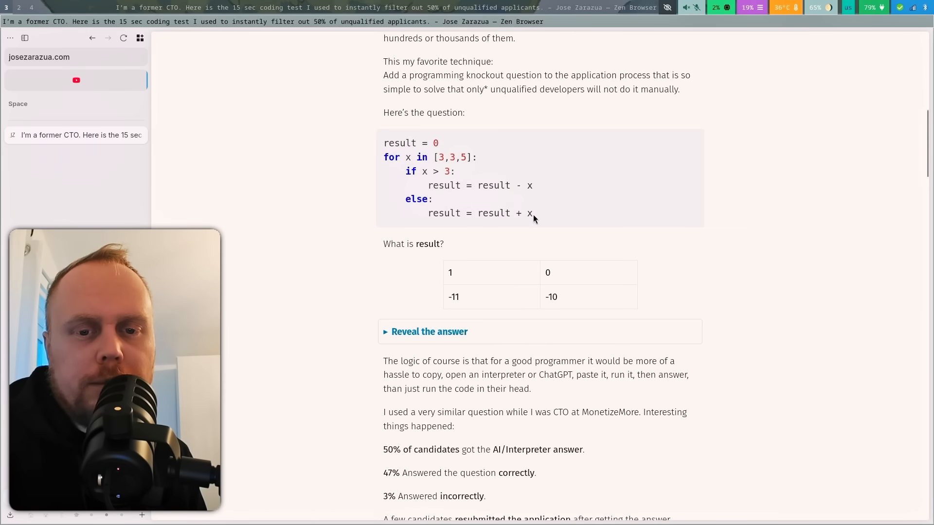
{"action": "mouse_move", "coordinate": [430, 157]}
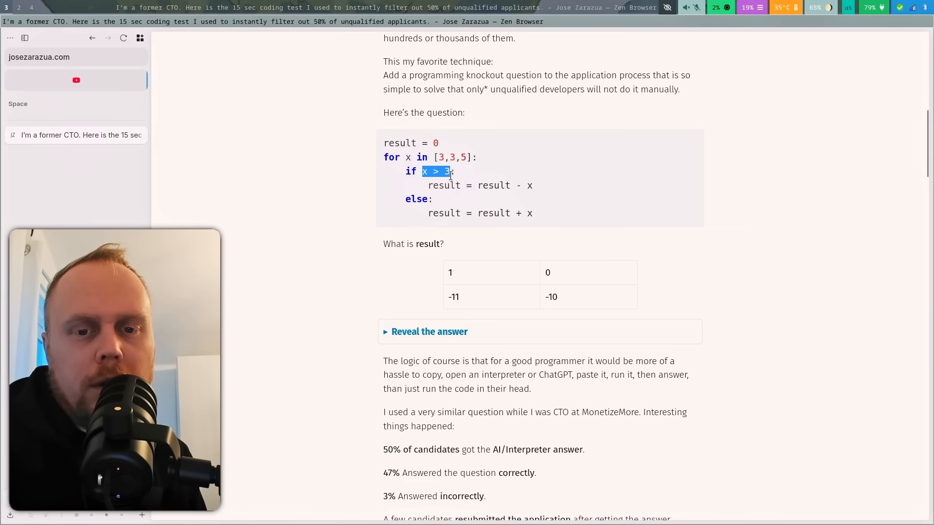
{"action": "double_click", "coordinate": [493, 213]}
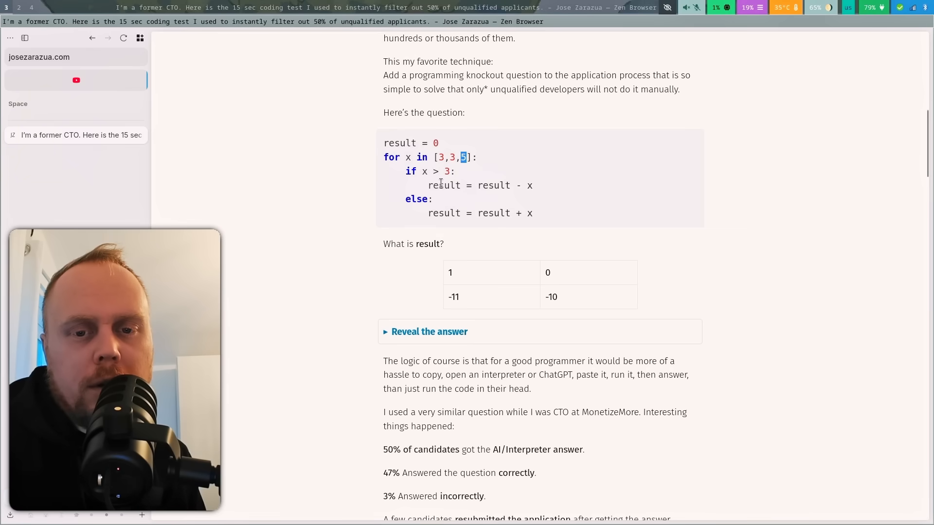
{"action": "double_click", "coordinate": [493, 186]}
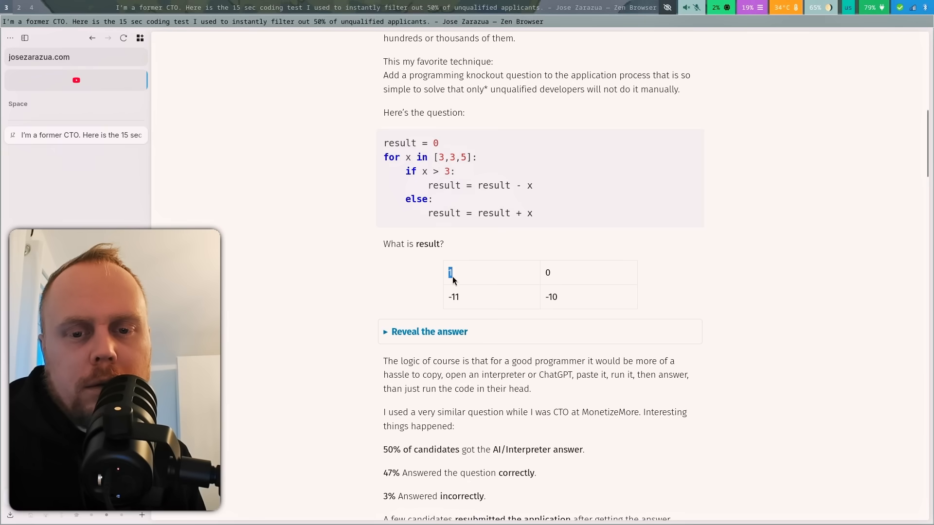
{"action": "mouse_move", "coordinate": [426, 260]}
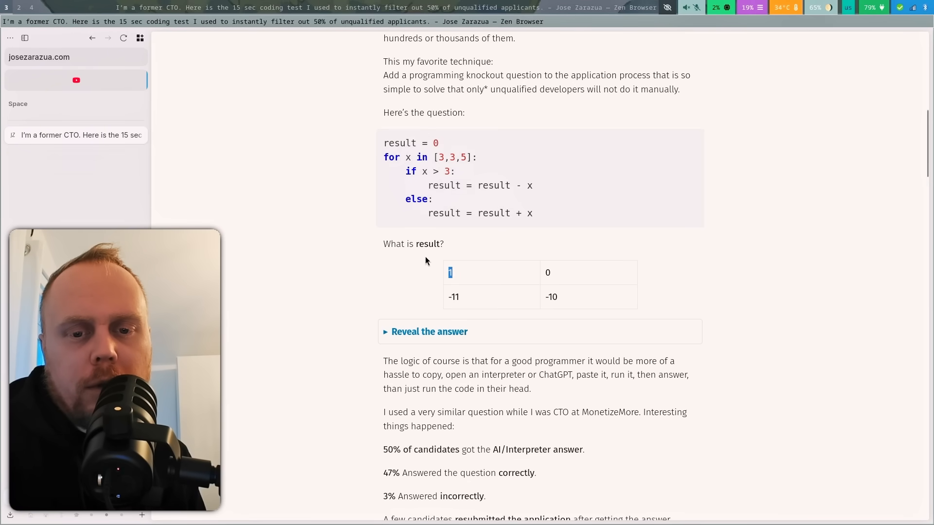
{"action": "left_click", "coordinate": [454, 296]}
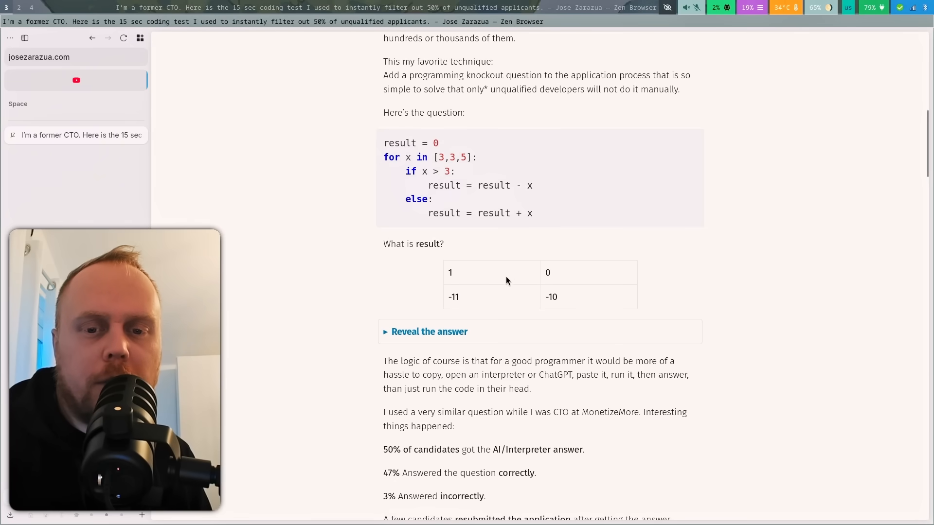
{"action": "left_click", "coordinate": [450, 273]}
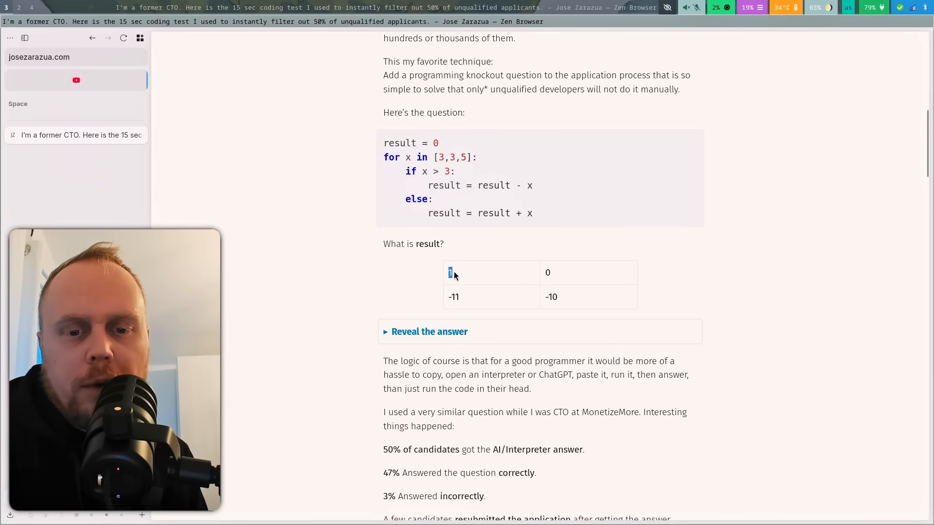
{"action": "scroll", "scroll_direction": "down", "scroll_amount": 3}
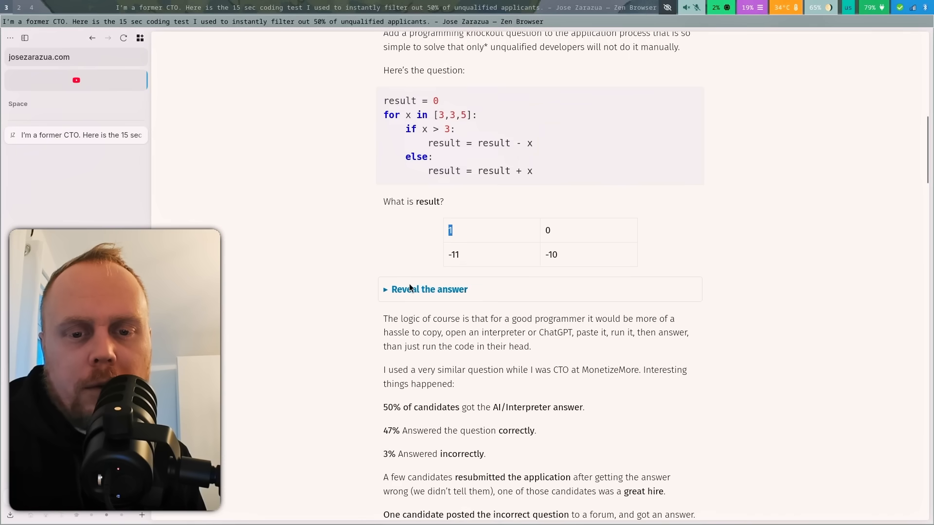
Reveal the answer (1 correct, -11 means copy-pasting), reread it, and select '> 3' in the condition
{"action": "left_click", "coordinate": [429, 290]}
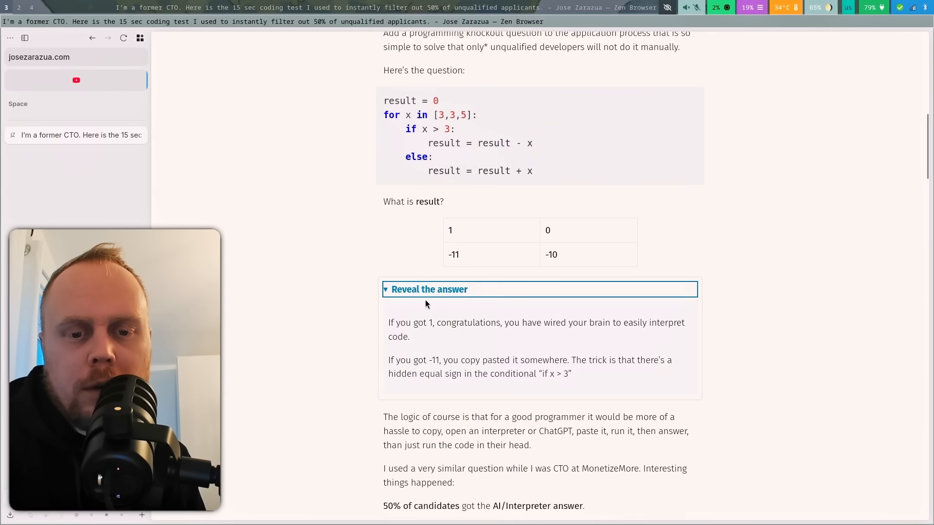
{"action": "scroll", "scroll_direction": "down", "scroll_amount": 3}
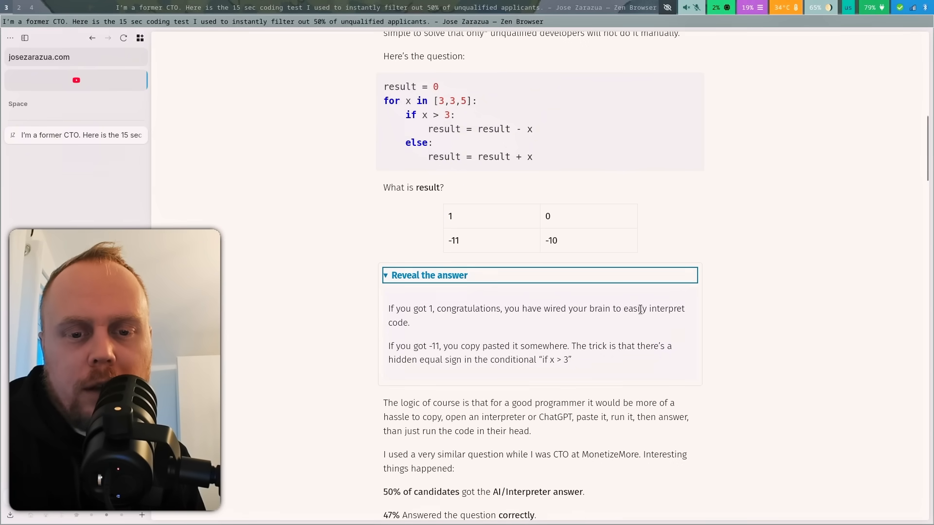
{"action": "scroll", "scroll_direction": "down", "scroll_amount": 3}
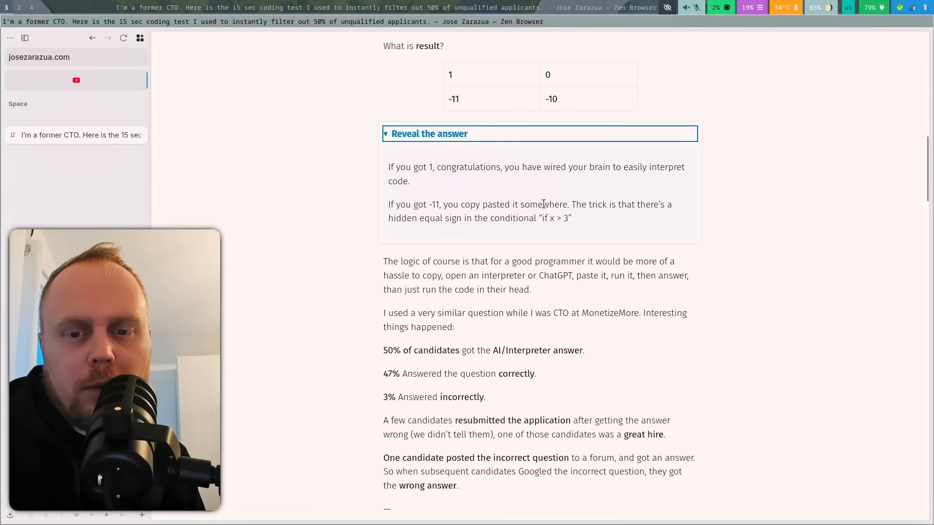
{"action": "scroll", "scroll_direction": "up", "scroll_amount": 3}
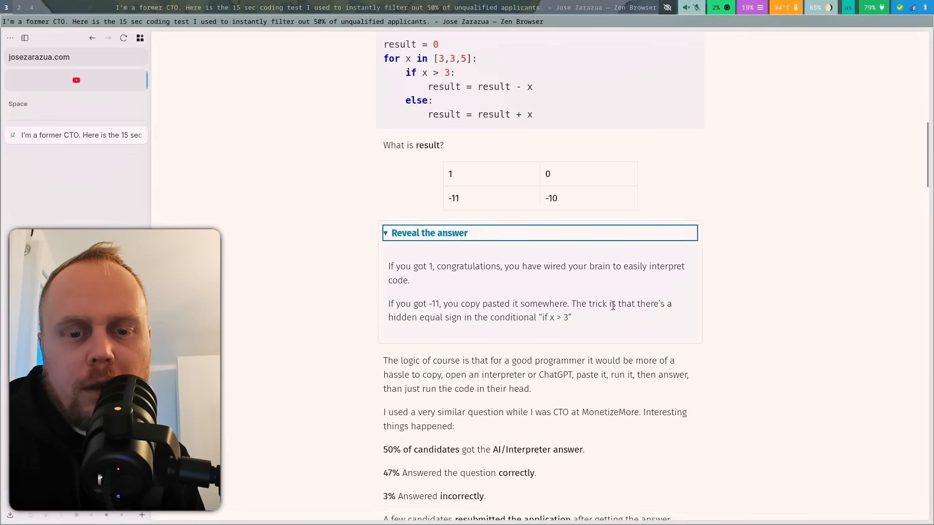
{"action": "mouse_move", "coordinate": [541, 318]}
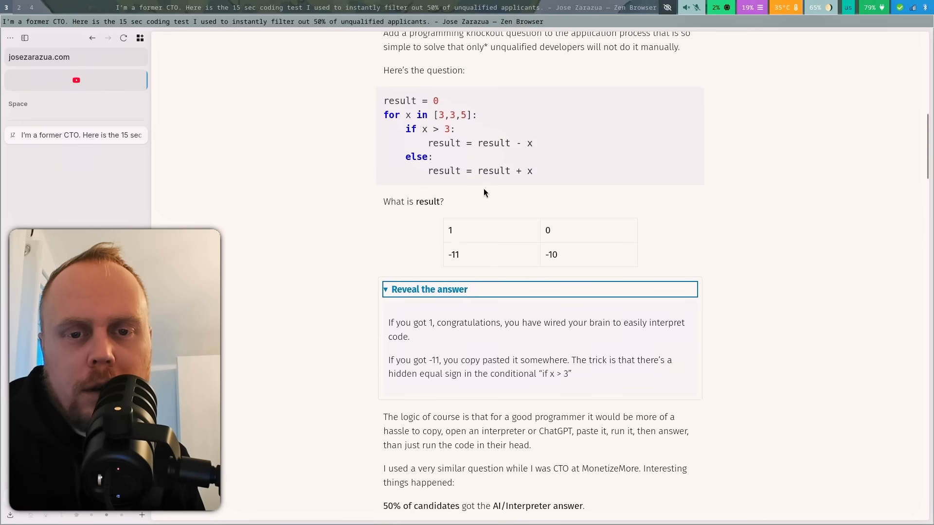
{"action": "double_click", "coordinate": [443, 129]}
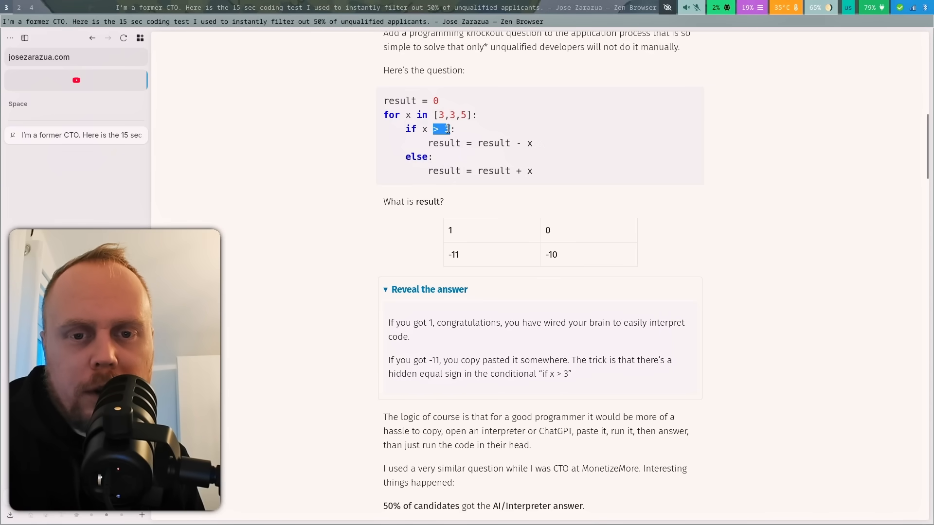
Inspect the condition's markup, pick the zero-opacity span hiding the equals sign, and select the code
{"action": "right_click", "coordinate": [435, 130]}
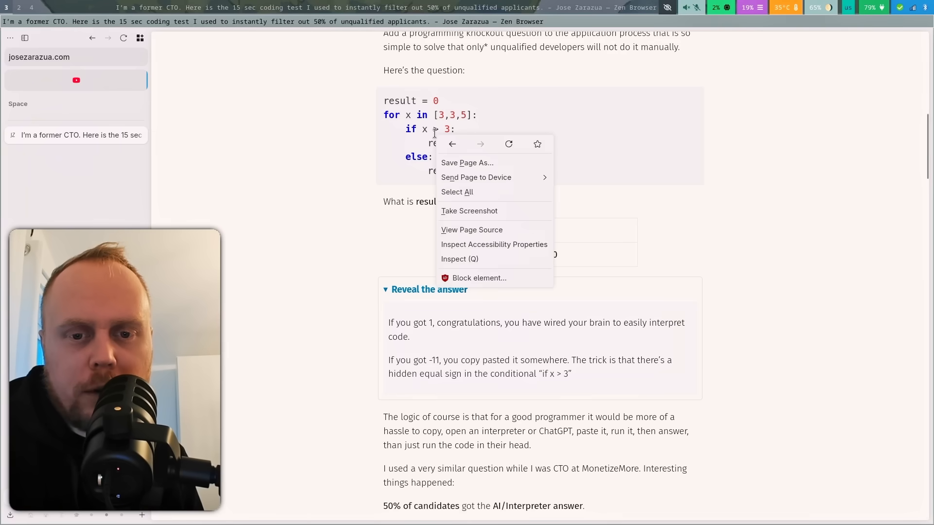
{"action": "left_click", "coordinate": [459, 259]}
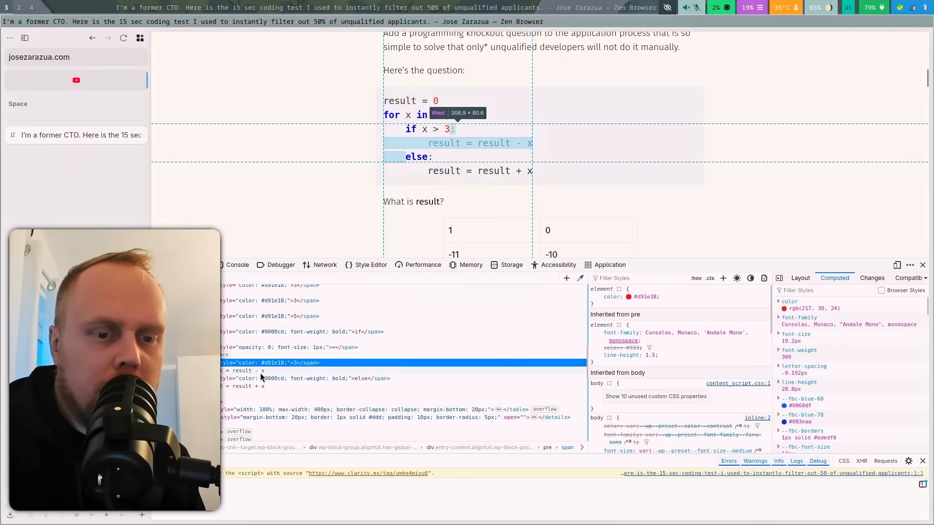
{"action": "left_click", "coordinate": [286, 347]}
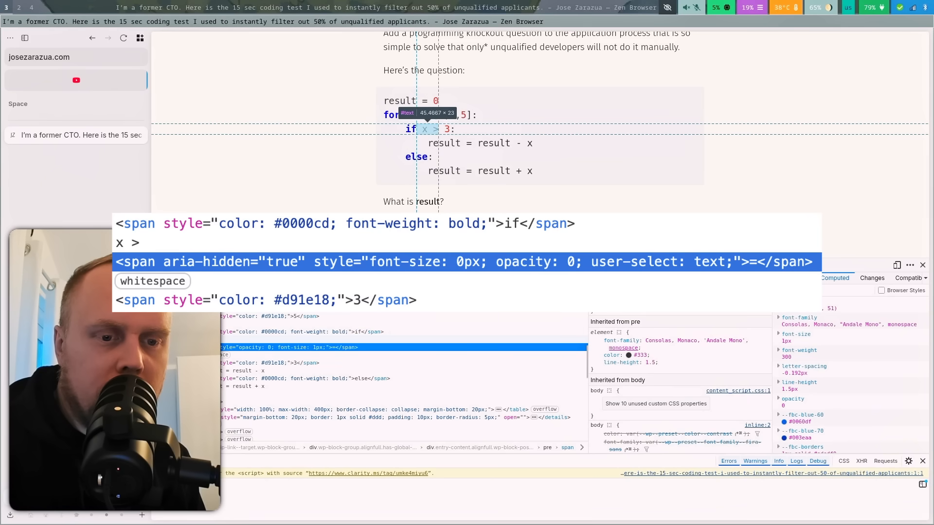
{"action": "mouse_move", "coordinate": [438, 115]}
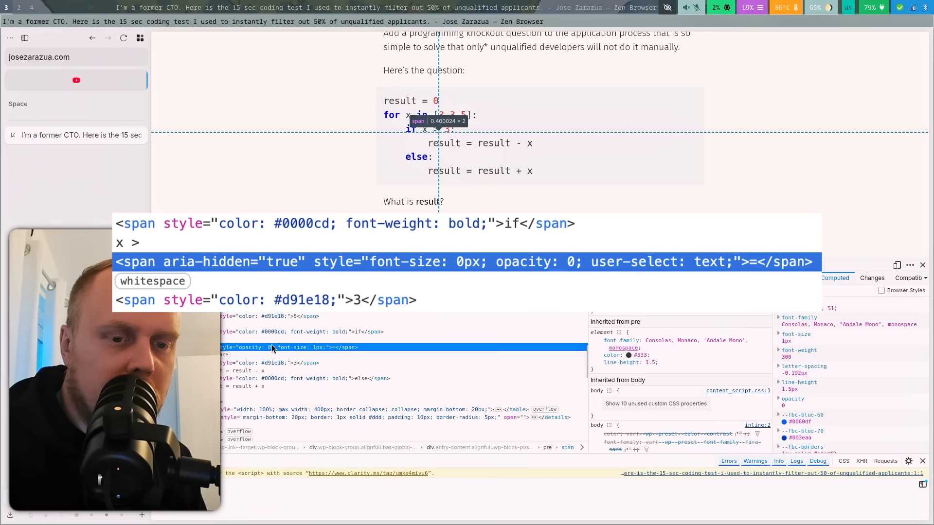
{"action": "mouse_move", "coordinate": [315, 349]}
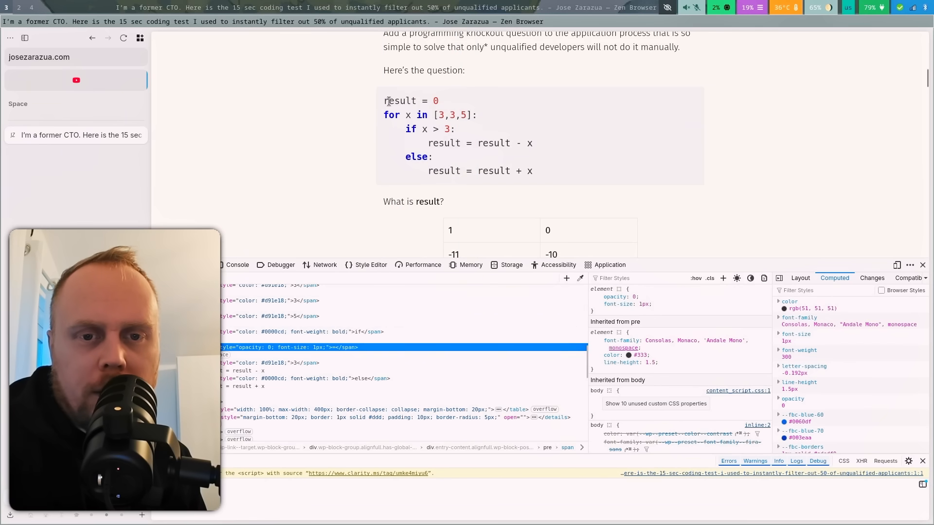
{"action": "double_click", "coordinate": [493, 171]}
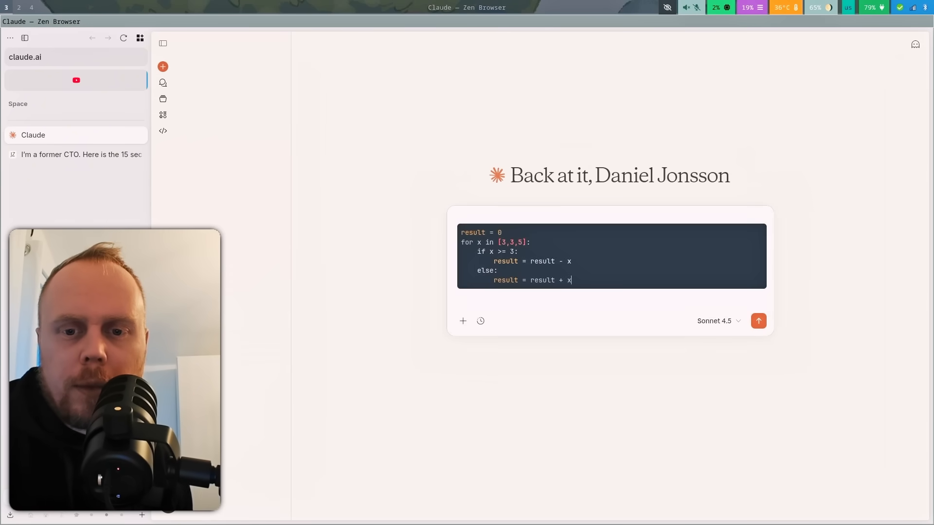
Send the pasted loop code to Claude, which traces each iteration with >= 3 to -11
{"action": "left_click", "coordinate": [758, 321]}
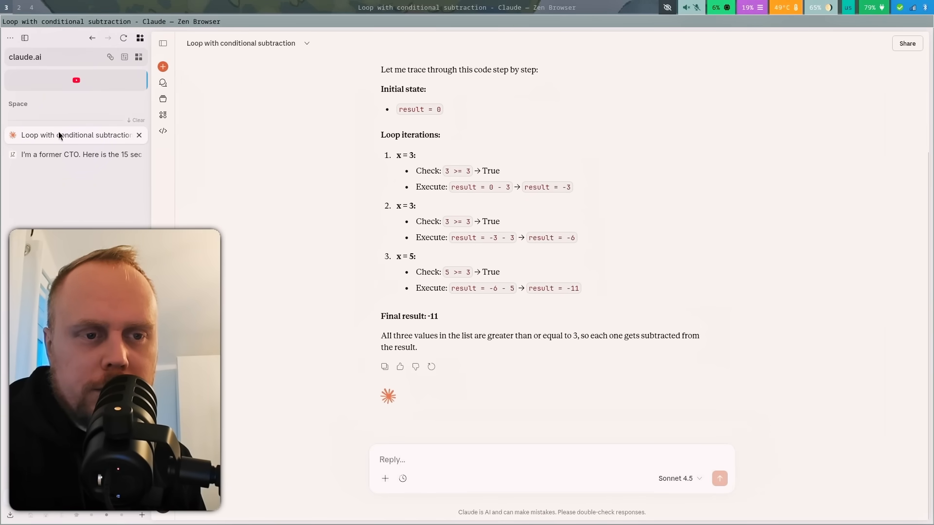
Return to the blog tab, close DevTools, and scroll toward the candidate percentages
{"action": "left_click", "coordinate": [80, 154]}
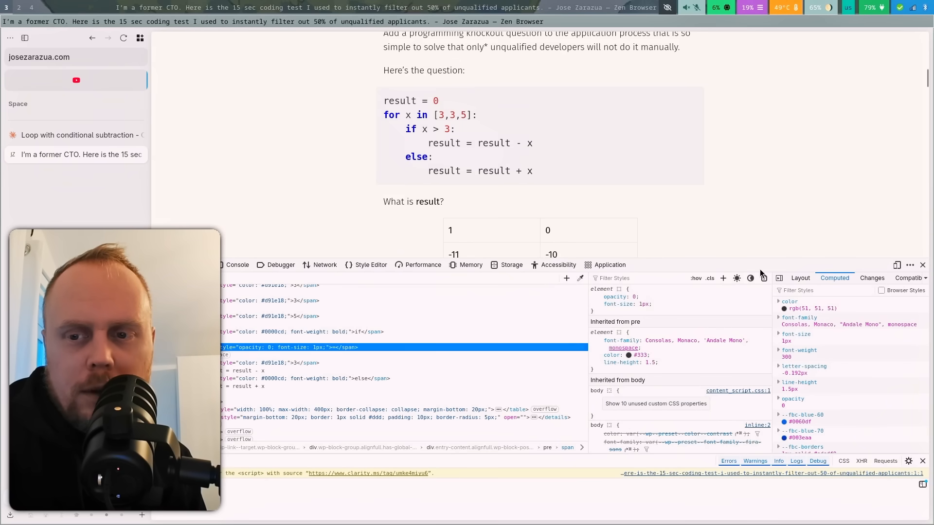
{"action": "left_click", "coordinate": [922, 265]}
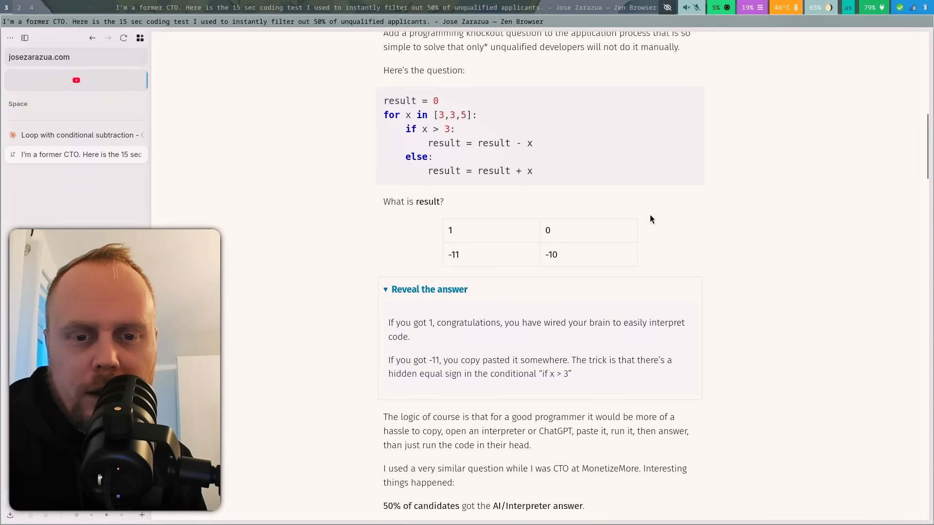
{"action": "scroll", "scroll_direction": "down", "scroll_amount": 3}
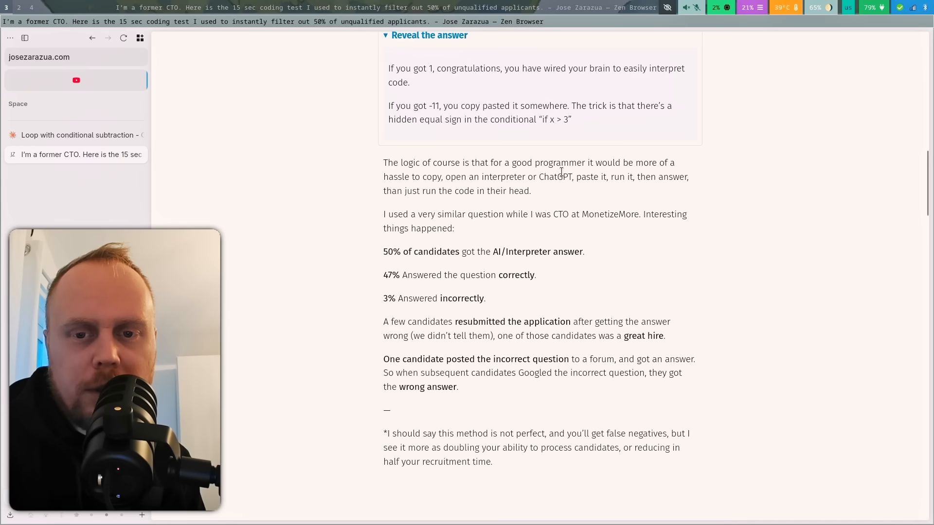
{"action": "mouse_move", "coordinate": [638, 176]}
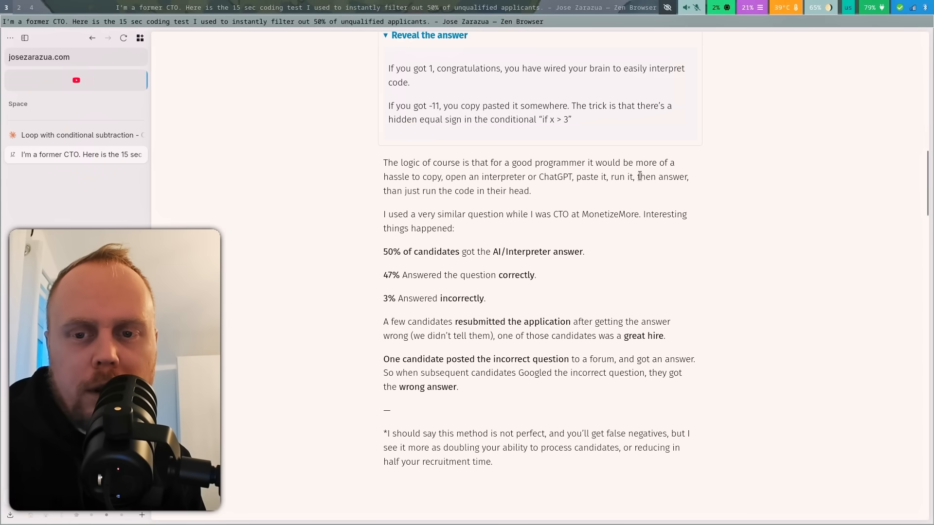
{"action": "mouse_move", "coordinate": [426, 189]}
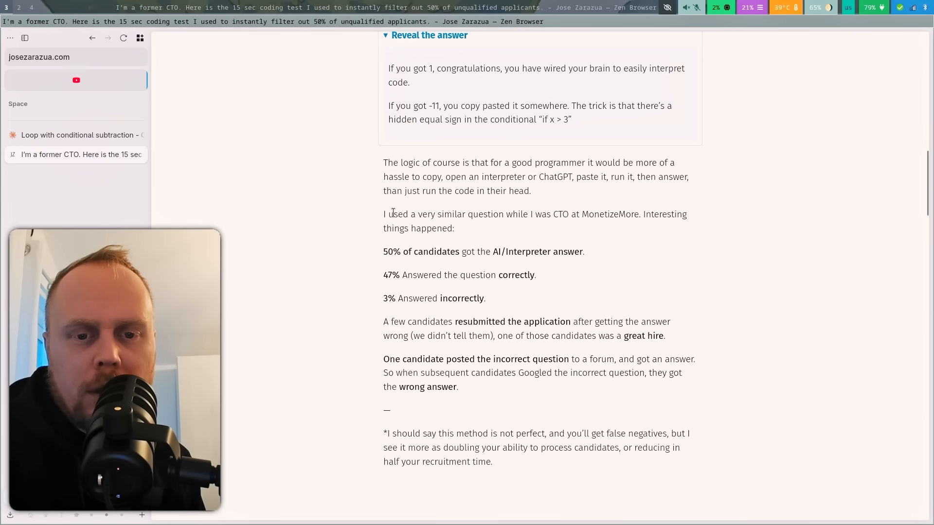
{"action": "mouse_move", "coordinate": [517, 213]}
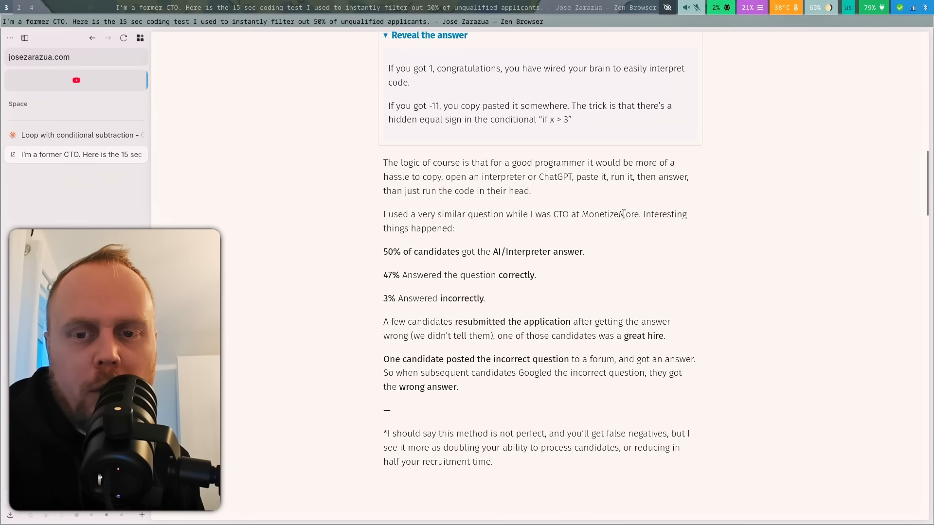
{"action": "mouse_move", "coordinate": [391, 263]}
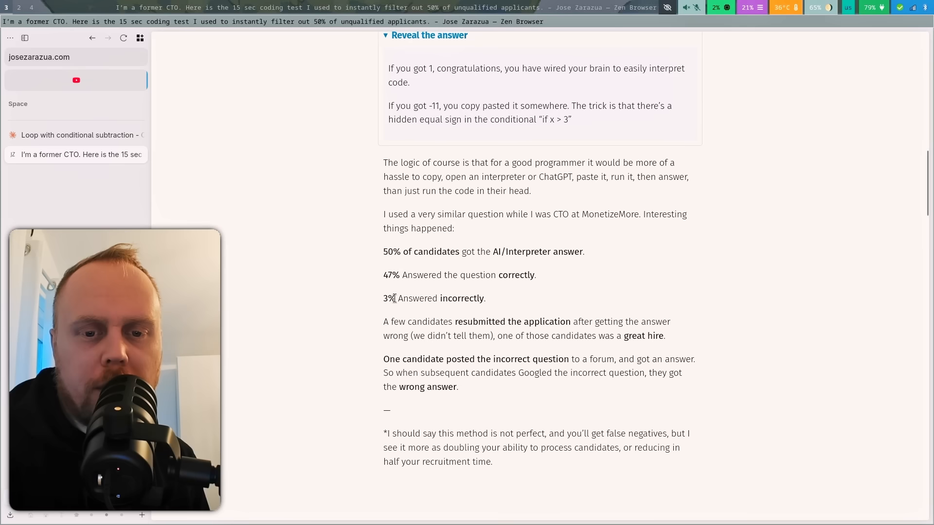
Scroll to the 'Interesting things happened' statistics and the footnote above Comments
{"action": "scroll", "scroll_direction": "down", "scroll_amount": 3}
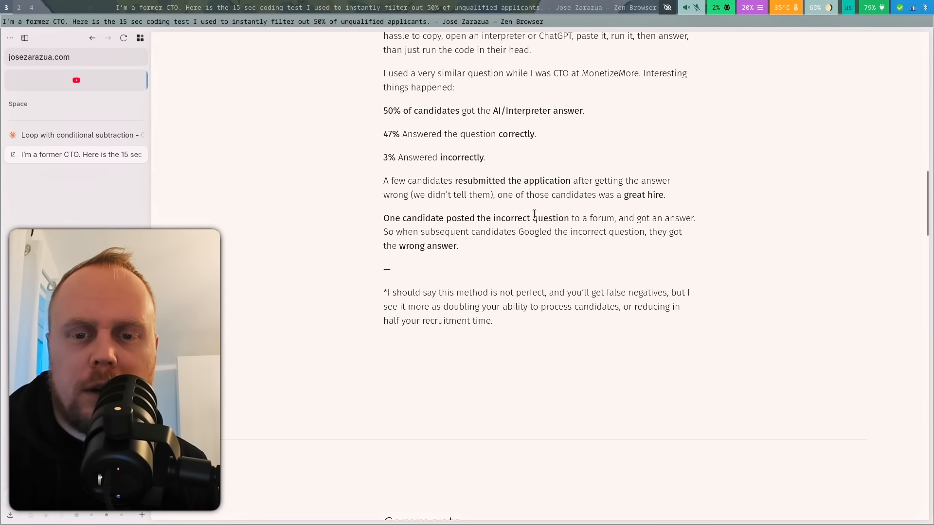
{"action": "mouse_move", "coordinate": [475, 257]}
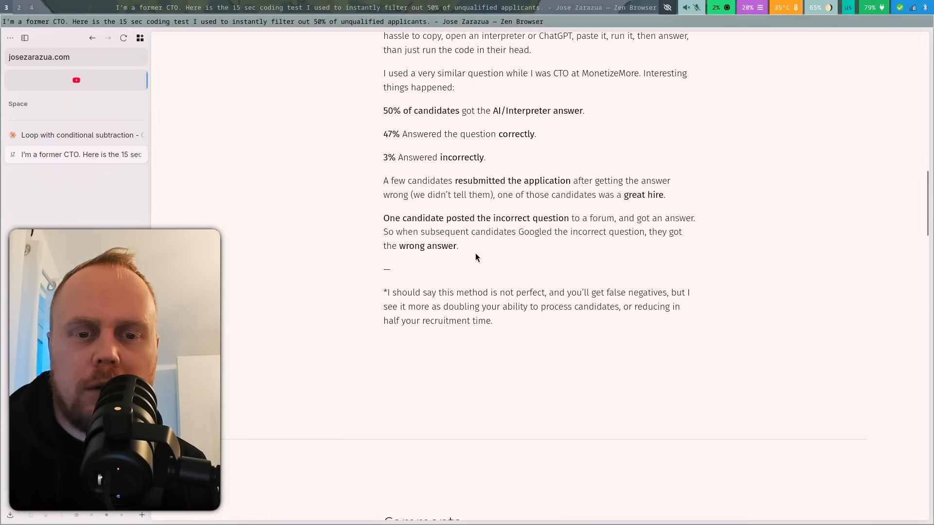
{"action": "mouse_move", "coordinate": [579, 236]}
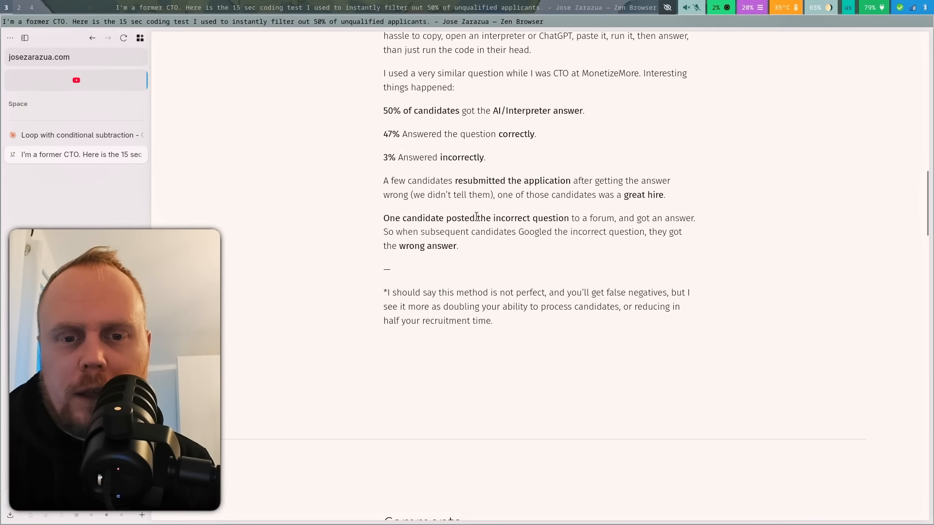
{"action": "scroll", "scroll_direction": "down", "scroll_amount": 3}
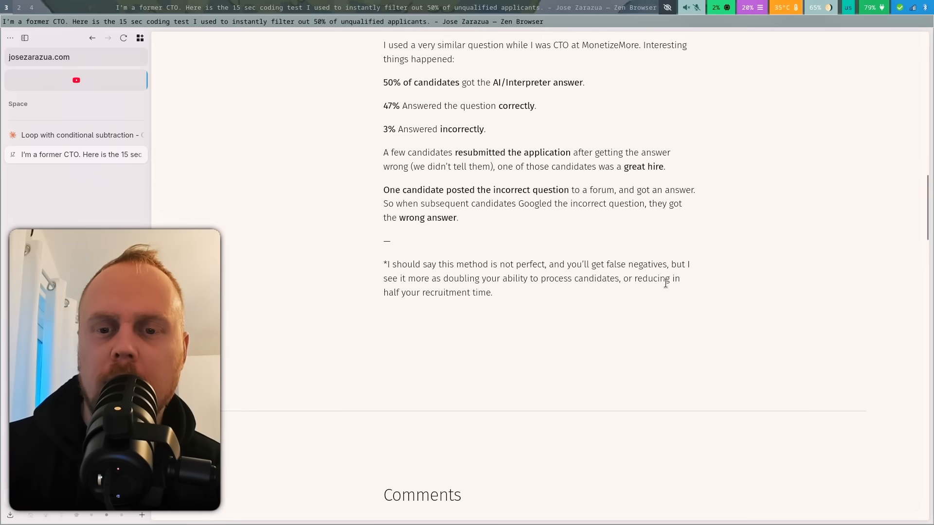
{"action": "mouse_move", "coordinate": [473, 252]}
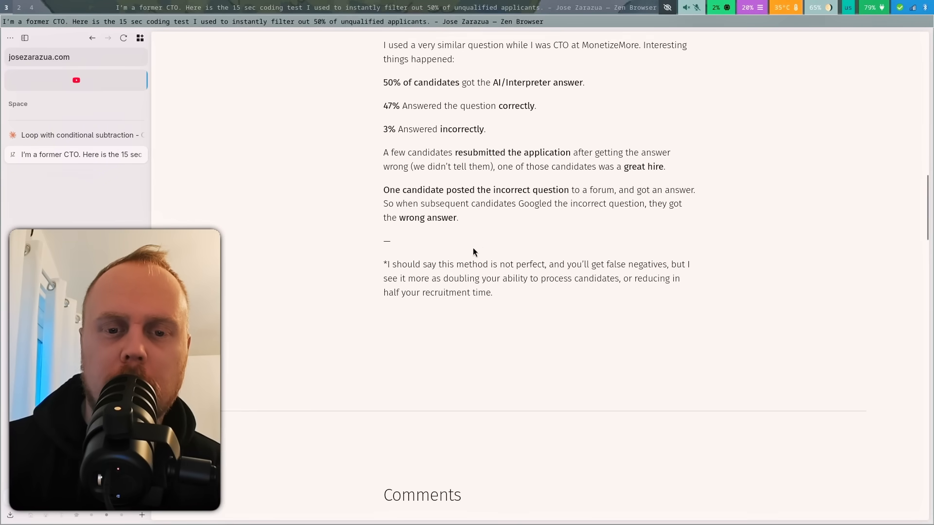
{"action": "scroll", "scroll_direction": "up", "scroll_amount": 3}
{"action": "type", "text": "python"}
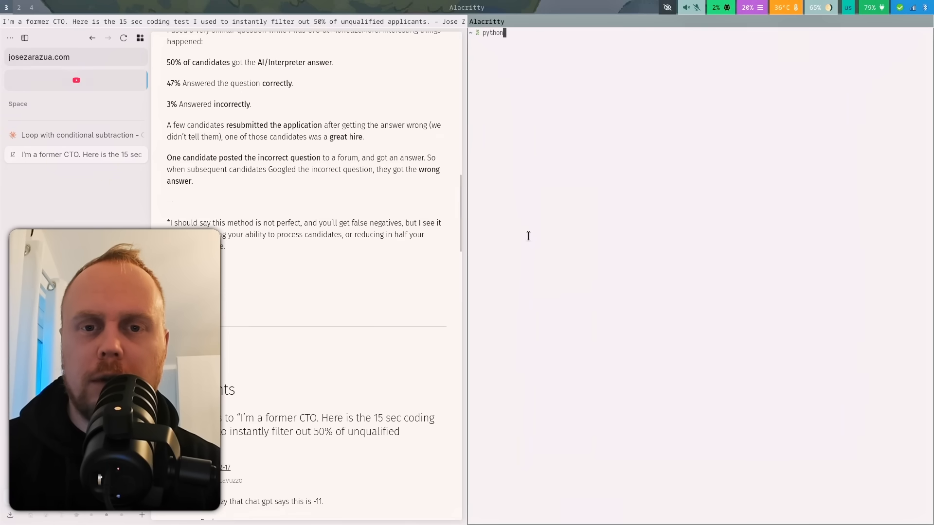
Enter the loop code beginning 'result = 0' in the Python REPL and run it
{"action": "type", "text": "result = 0"}
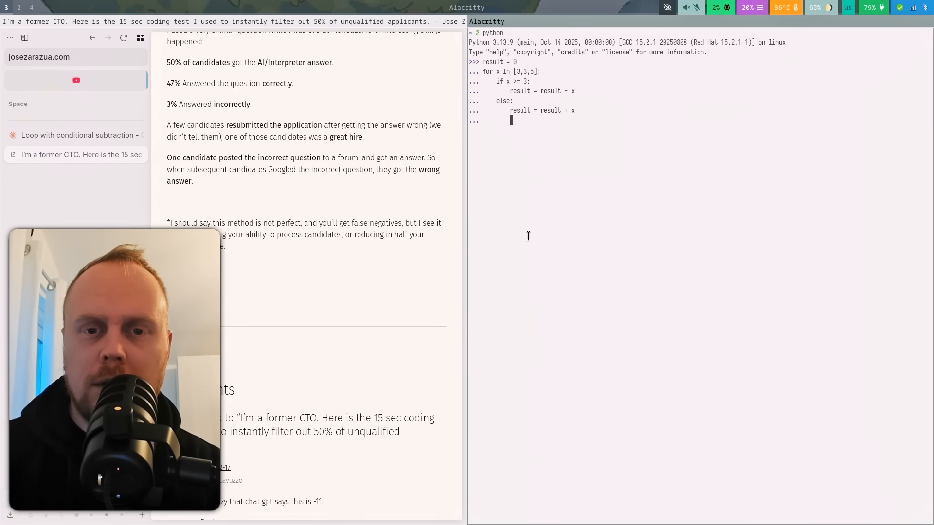
{"action": "key", "text": "Return"}
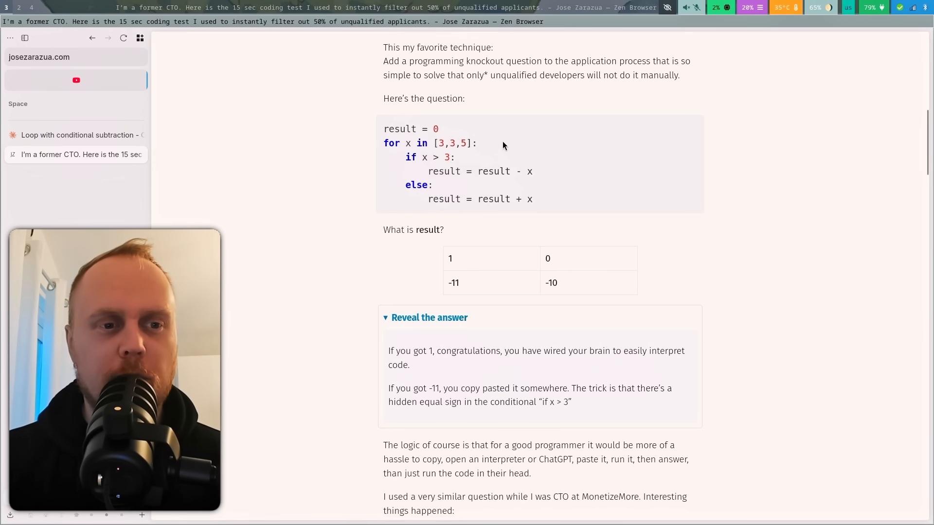
{"action": "mouse_move", "coordinate": [488, 106]}
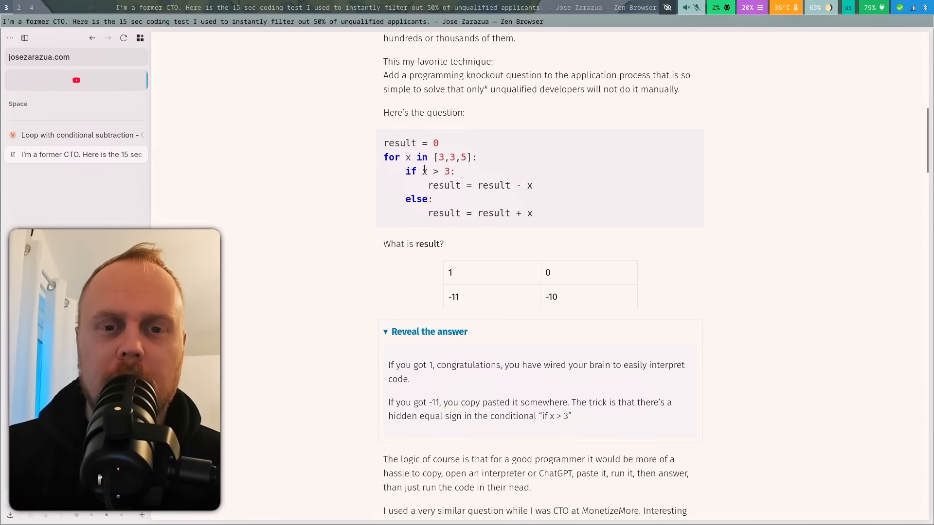
{"action": "mouse_move", "coordinate": [559, 181]}
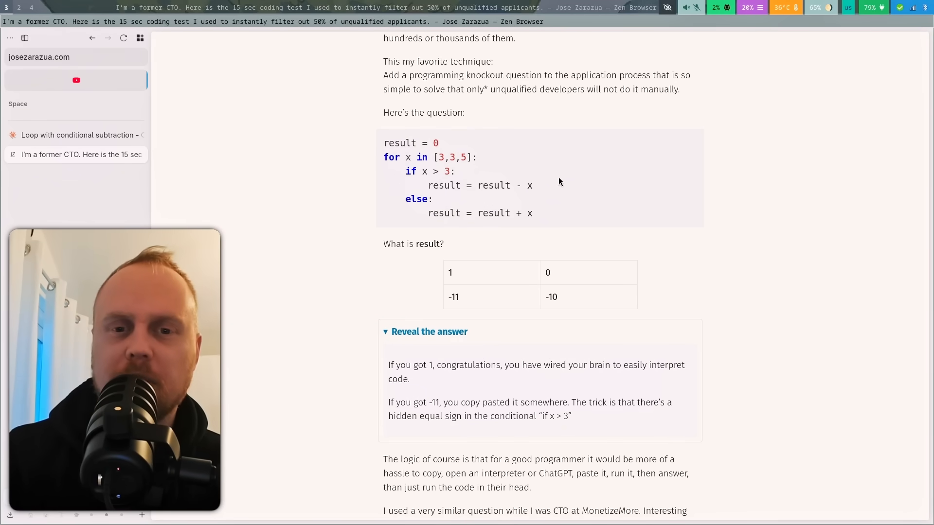
Reread the code and revealed answer, then return to the candidate statistics and footnote
{"action": "scroll", "scroll_direction": "up", "scroll_amount": 3}
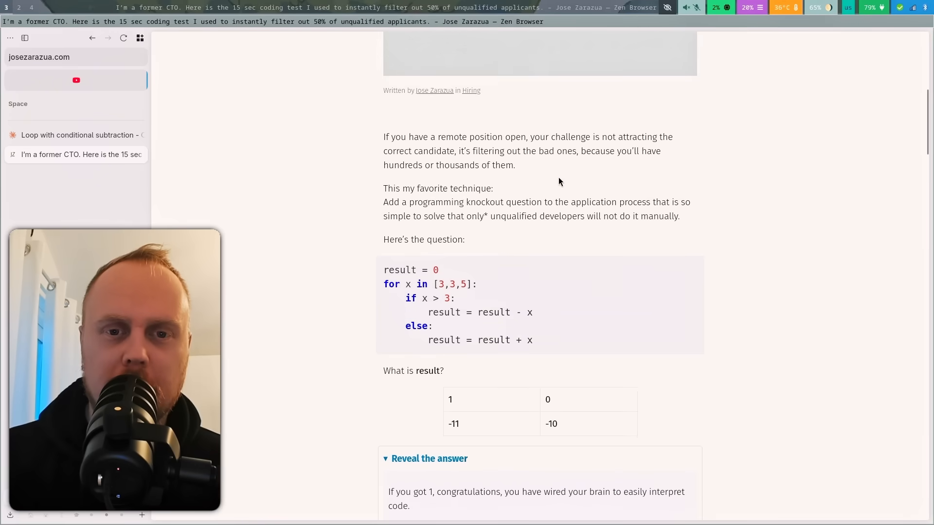
{"action": "scroll", "scroll_direction": "up", "scroll_amount": 3}
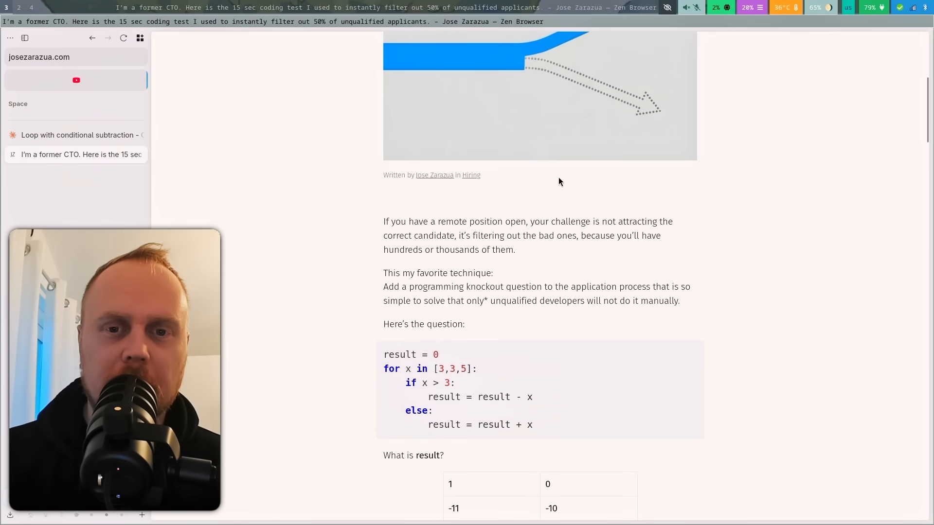
{"action": "scroll", "scroll_direction": "down", "scroll_amount": 3}
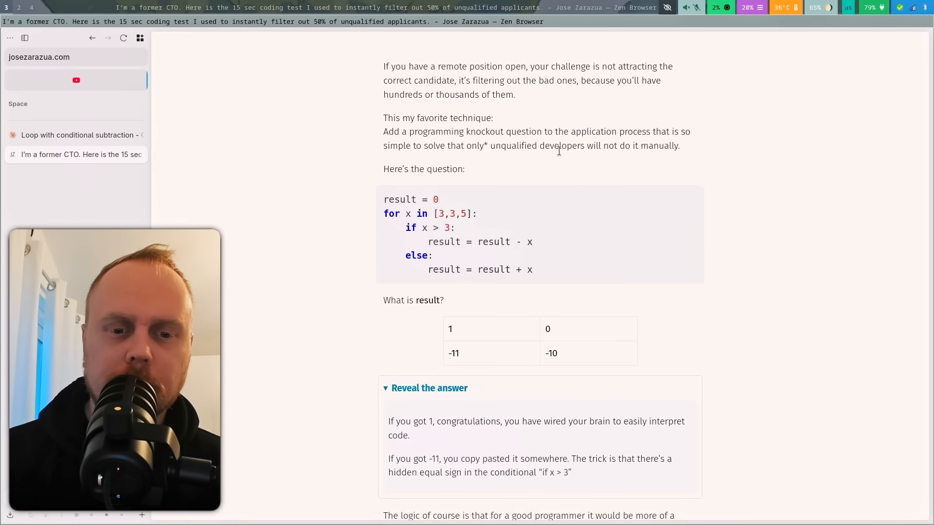
{"action": "scroll", "scroll_direction": "down", "scroll_amount": 3}
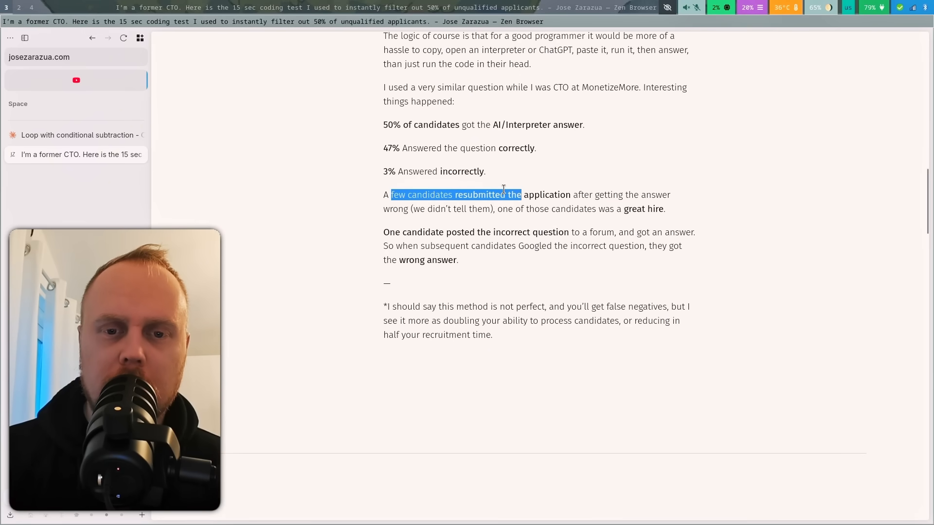
{"action": "left_click", "coordinate": [449, 199]}
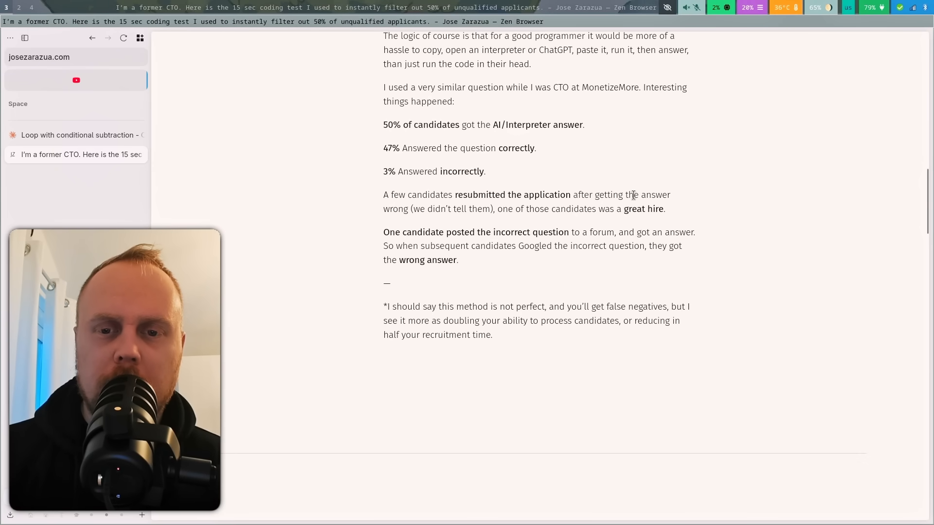
{"action": "mouse_move", "coordinate": [641, 209]}
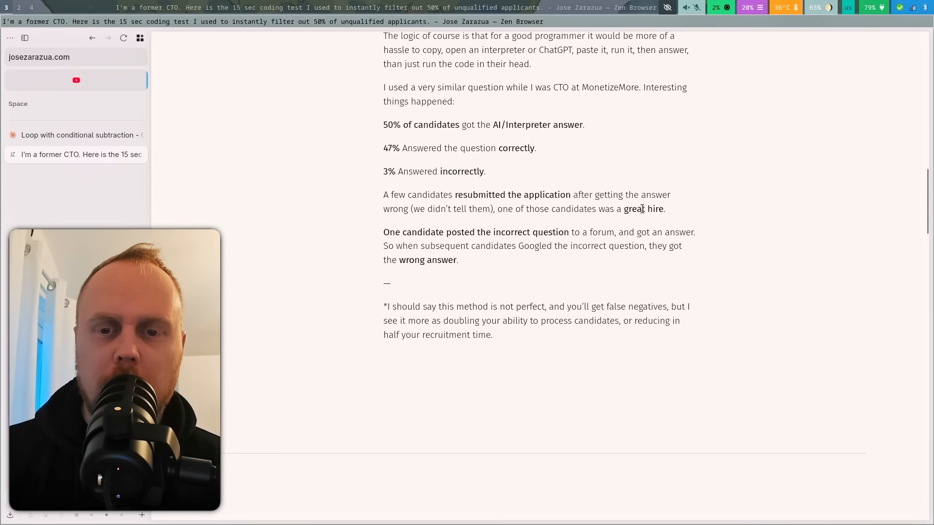
{"action": "double_click", "coordinate": [654, 209]}
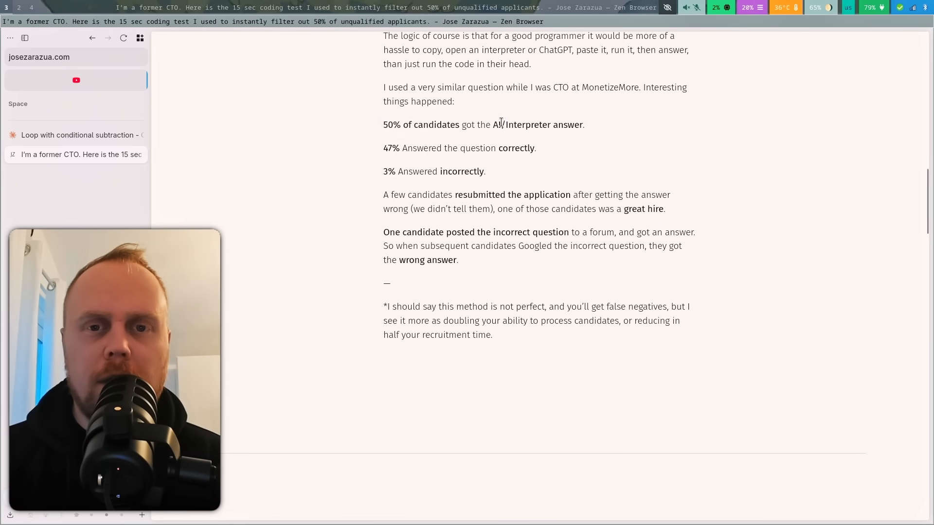
Scroll back to the top of the post showing its title, arrow header image and byline
{"action": "scroll", "scroll_direction": "up", "scroll_amount": 3}
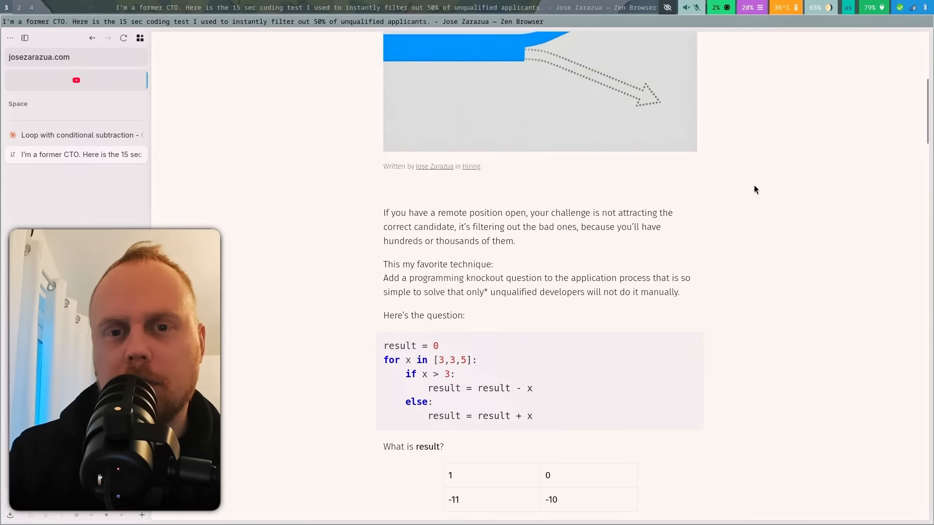
{"action": "scroll", "scroll_direction": "up", "scroll_amount": 3}
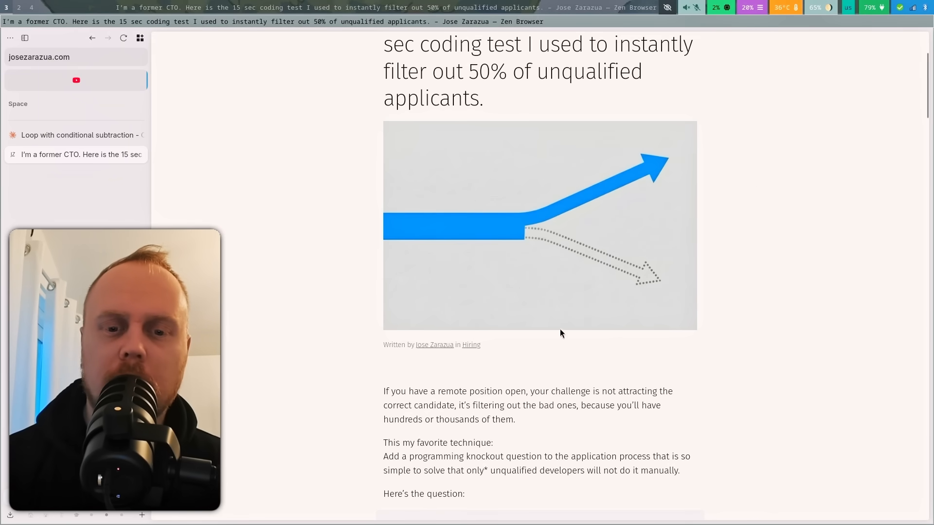
{"action": "mouse_move", "coordinate": [706, 284]}
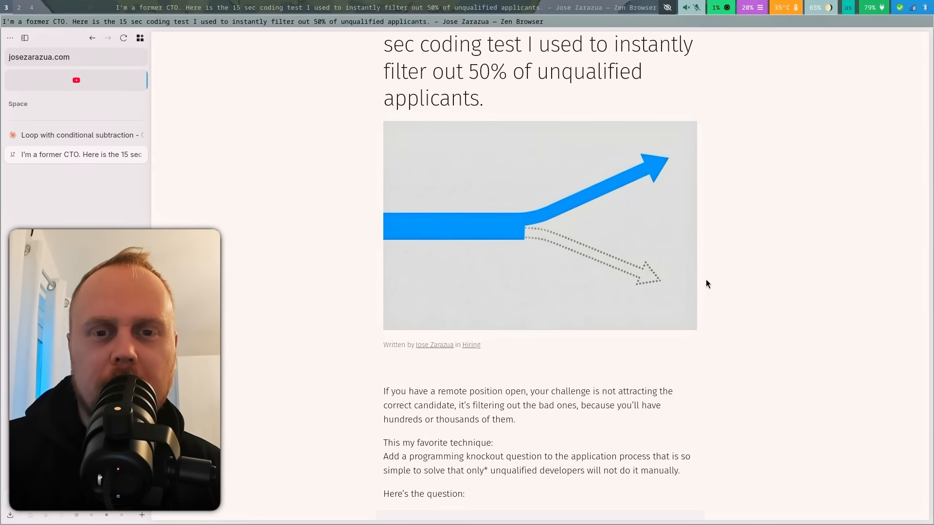
{"action": "scroll", "scroll_direction": "up", "scroll_amount": 3}
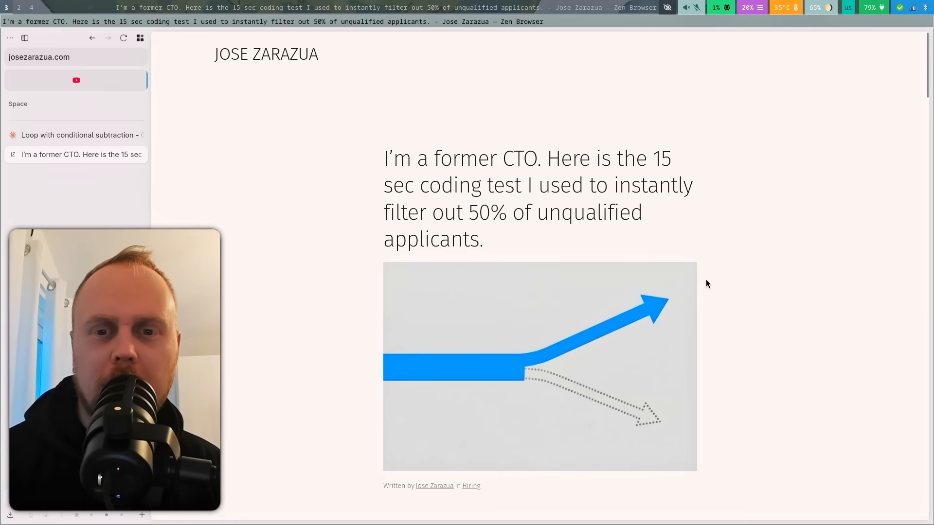
{"action": "mouse_move", "coordinate": [679, 236]}
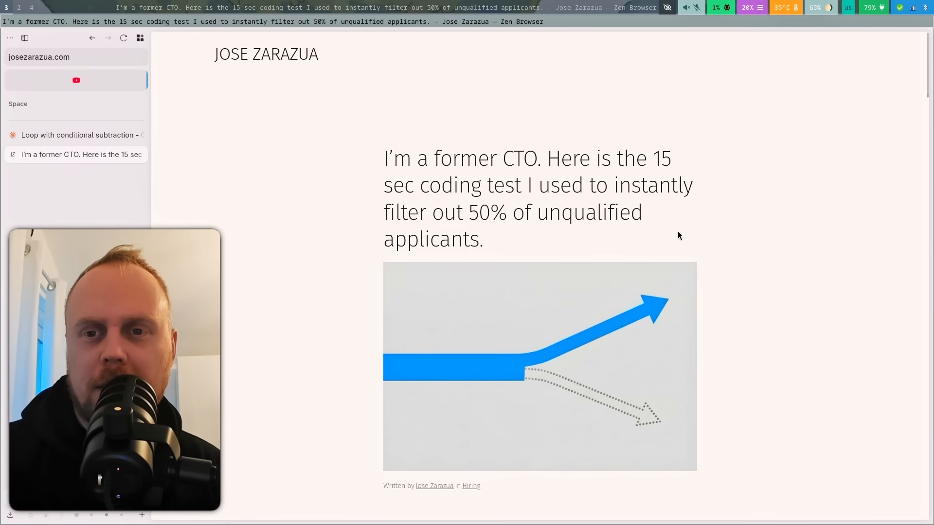
{"action": "mouse_move", "coordinate": [679, 230]}
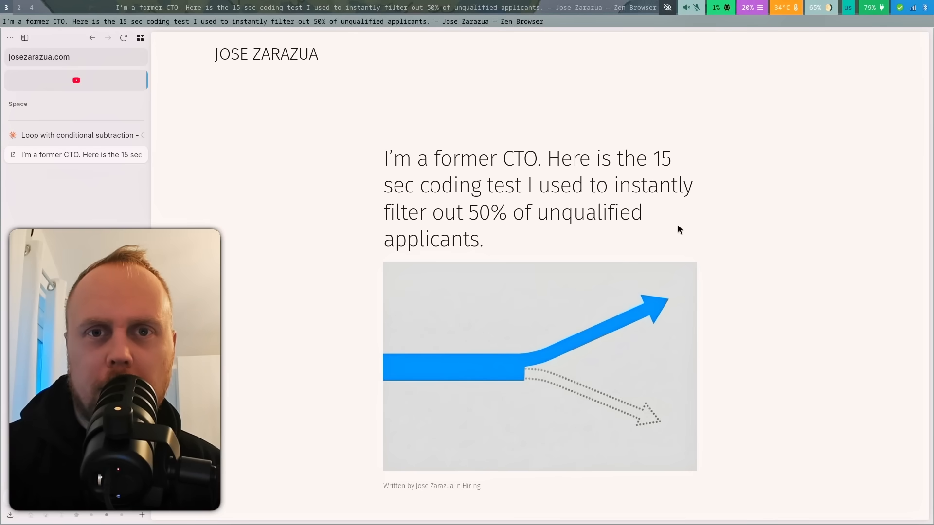
{"action": "mouse_move", "coordinate": [705, 219]}
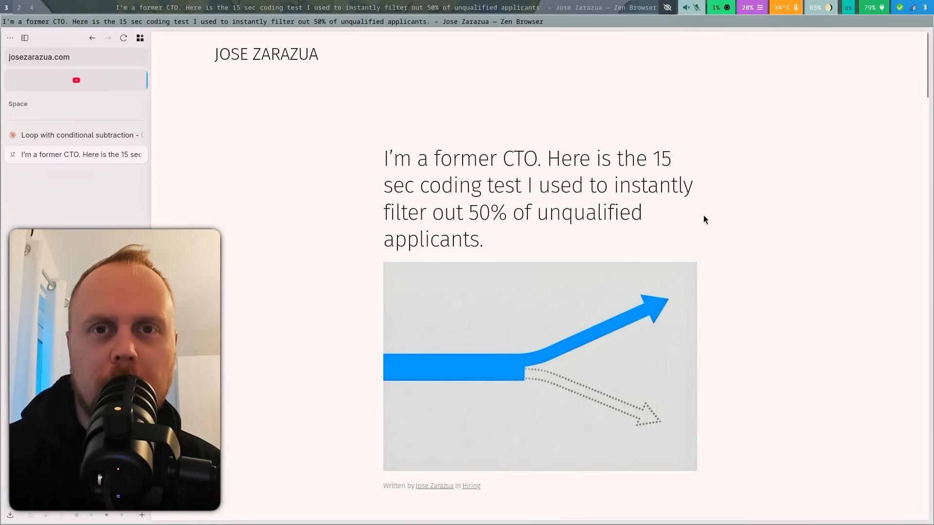